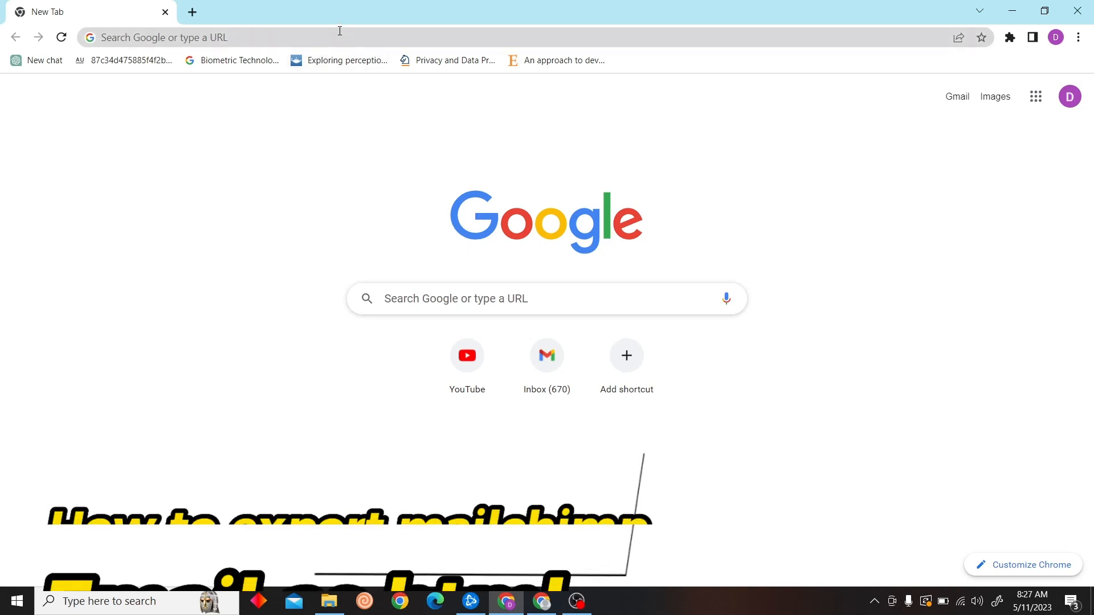
- Go to mailchimp.com and open the signed-in account's dashboard Home page
type("mailchimp.com")
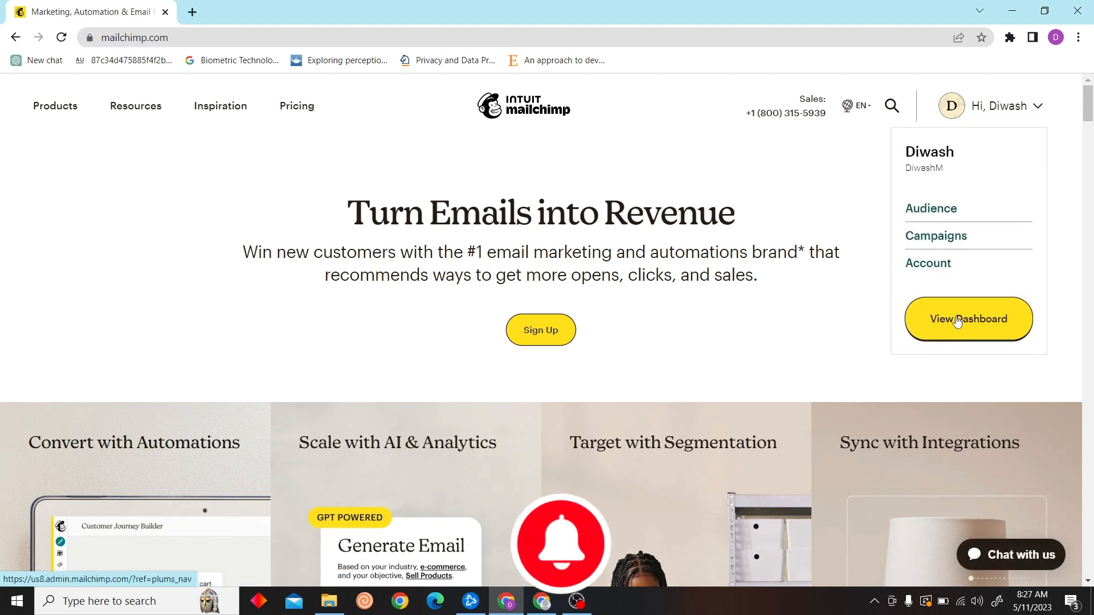
left_click(969, 319)
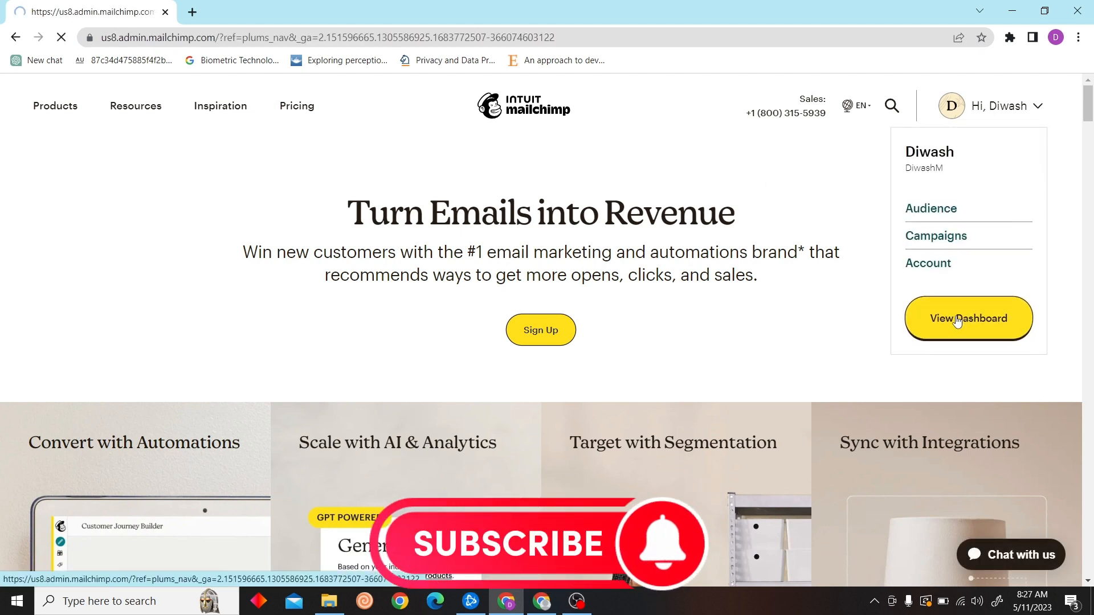
left_click(968, 318)
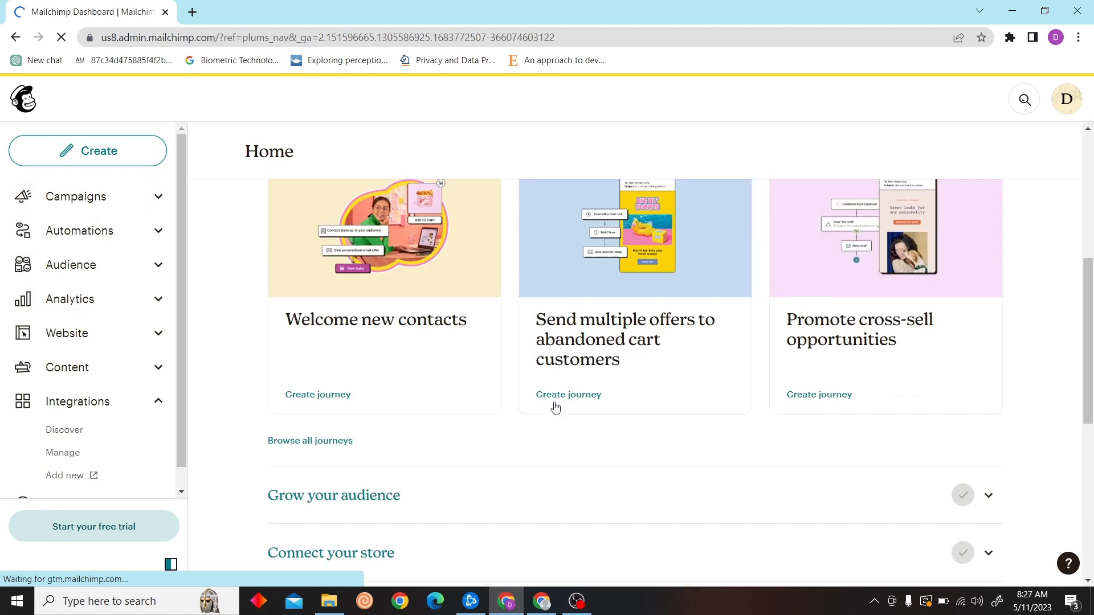
- Open All campaigns under Campaigns, choose Create, and pick a regular email
left_click(76, 196)
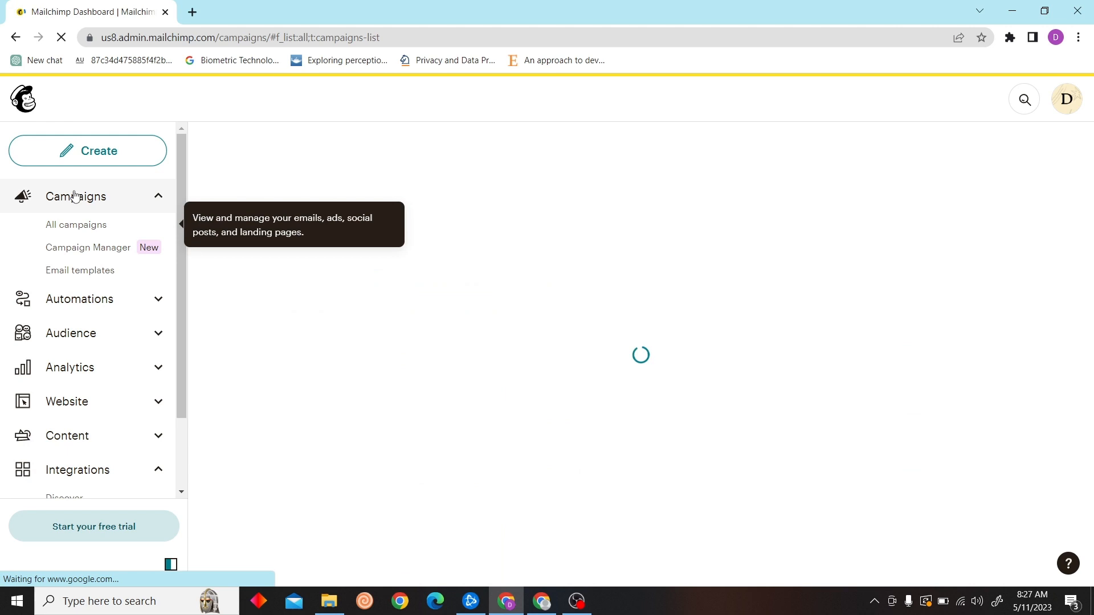
left_click(87, 150)
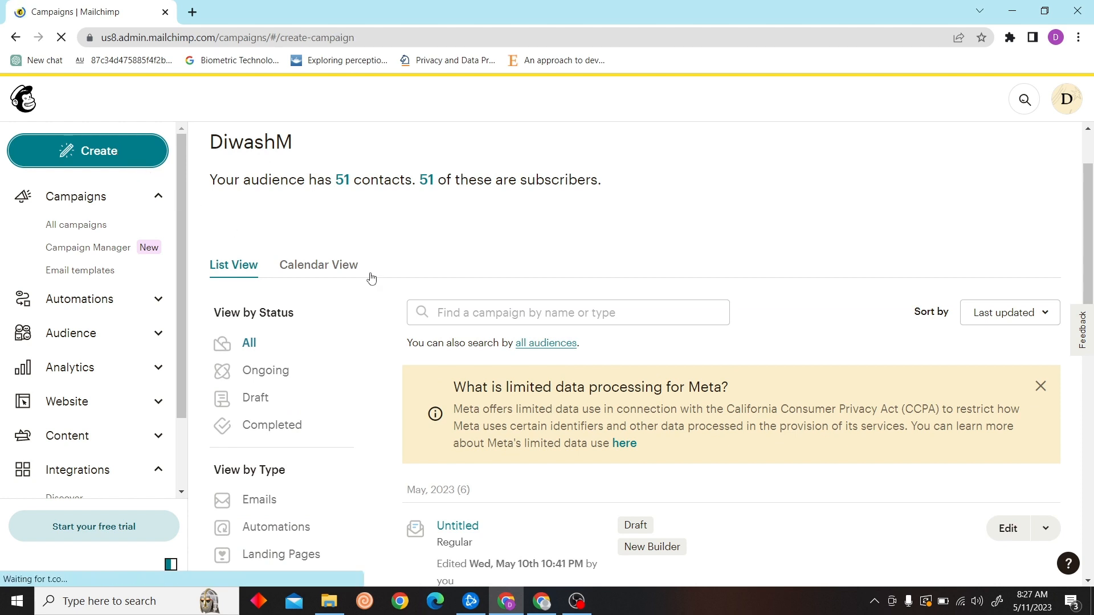
left_click(87, 151)
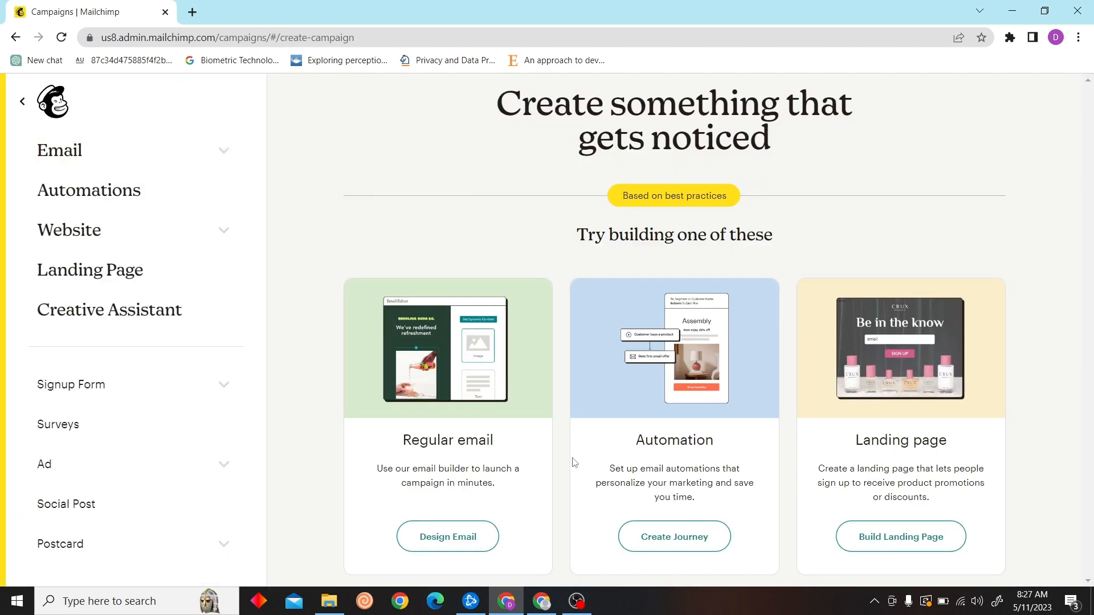
left_click(447, 537)
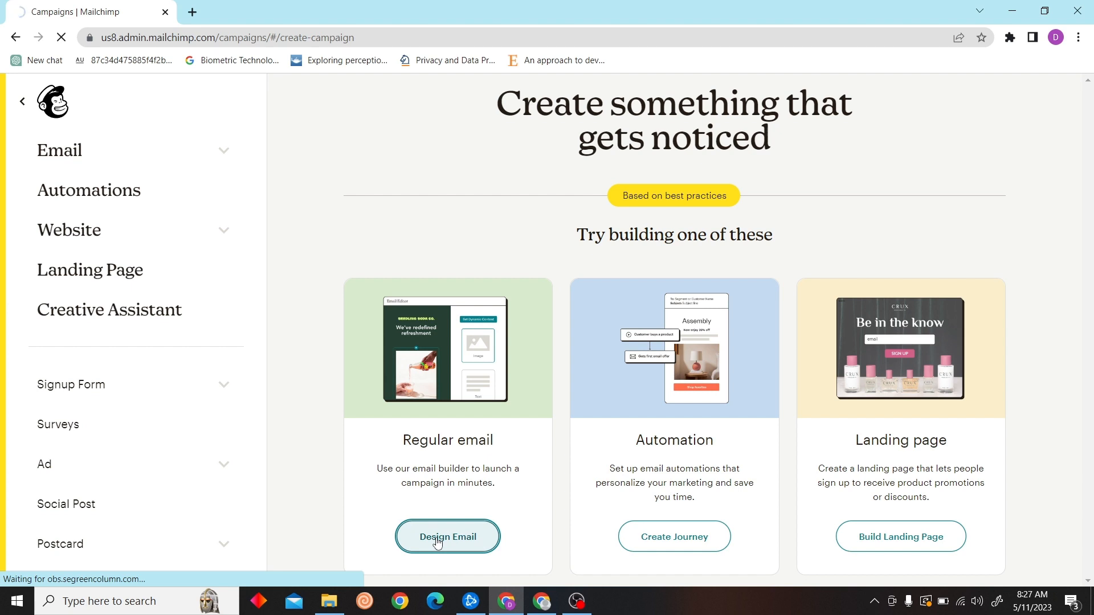
- Design a regular email using the Minimal template
left_click(448, 537)
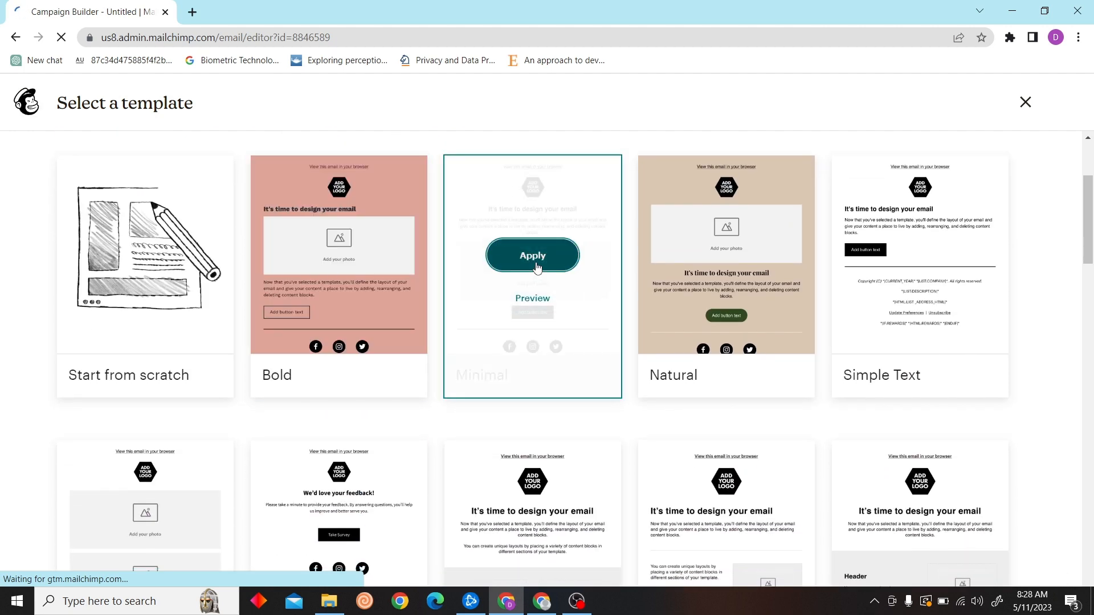
left_click(533, 255)
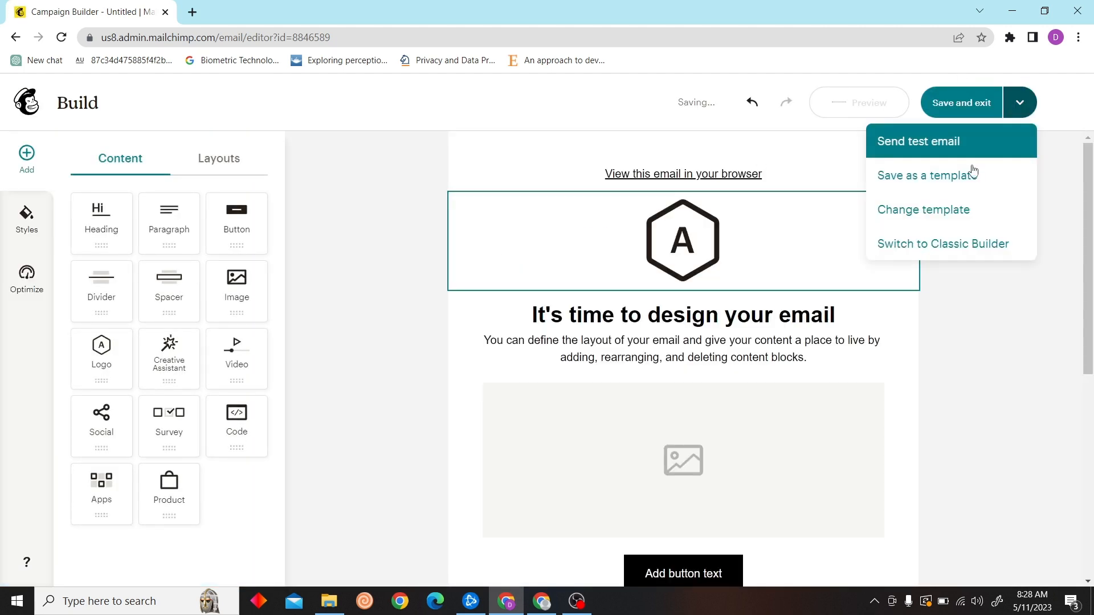
- Save the email as a template named 'html', then go back to the dashboard Home
left_click(924, 176)
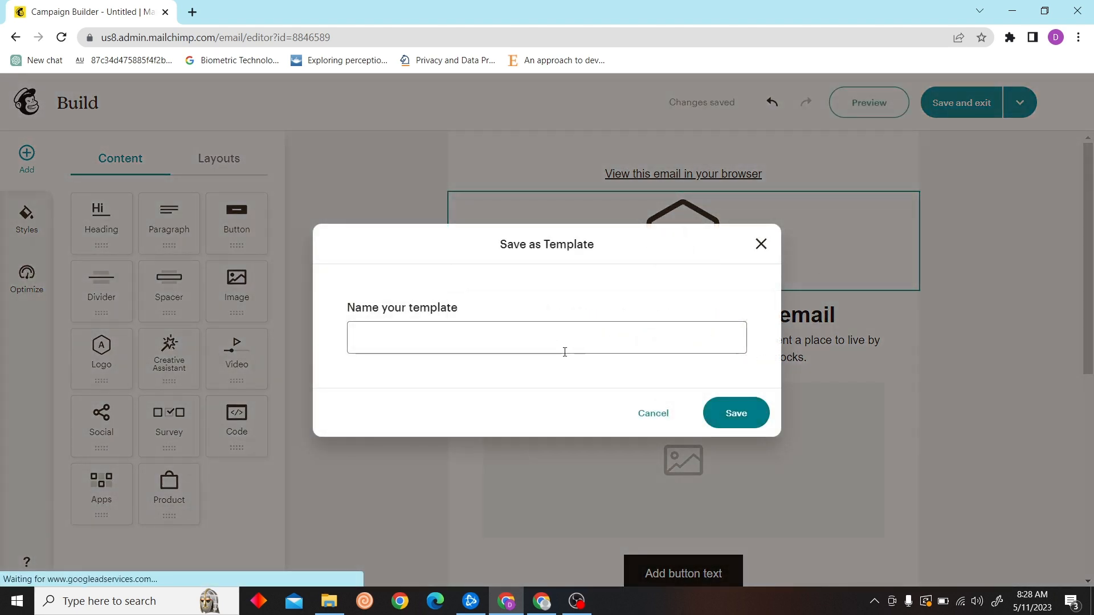
type("html")
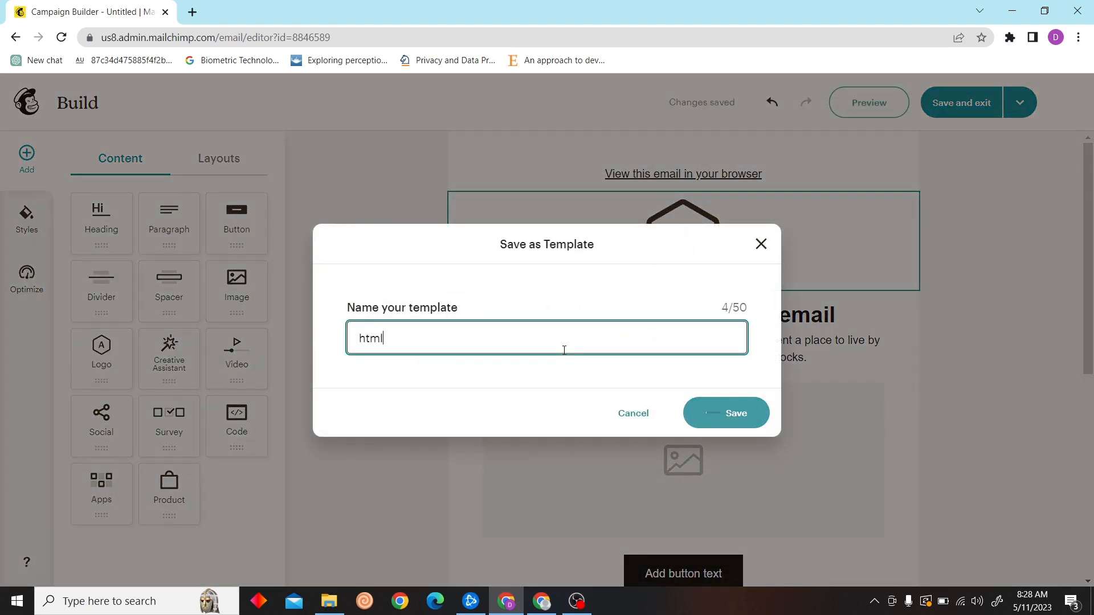
left_click(726, 413)
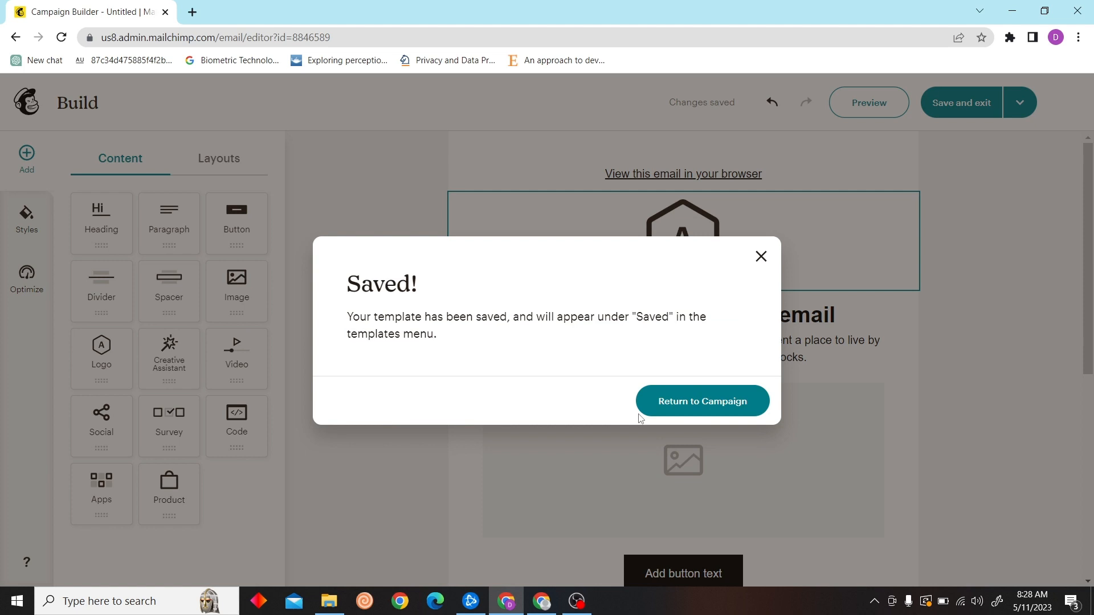
left_click(703, 401)
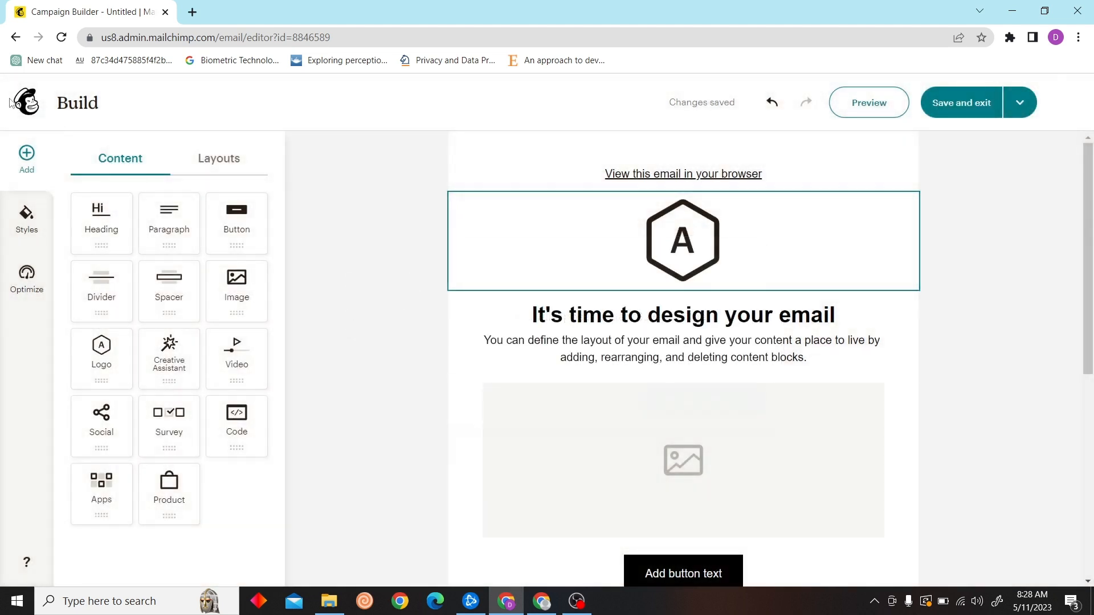
left_click(26, 102)
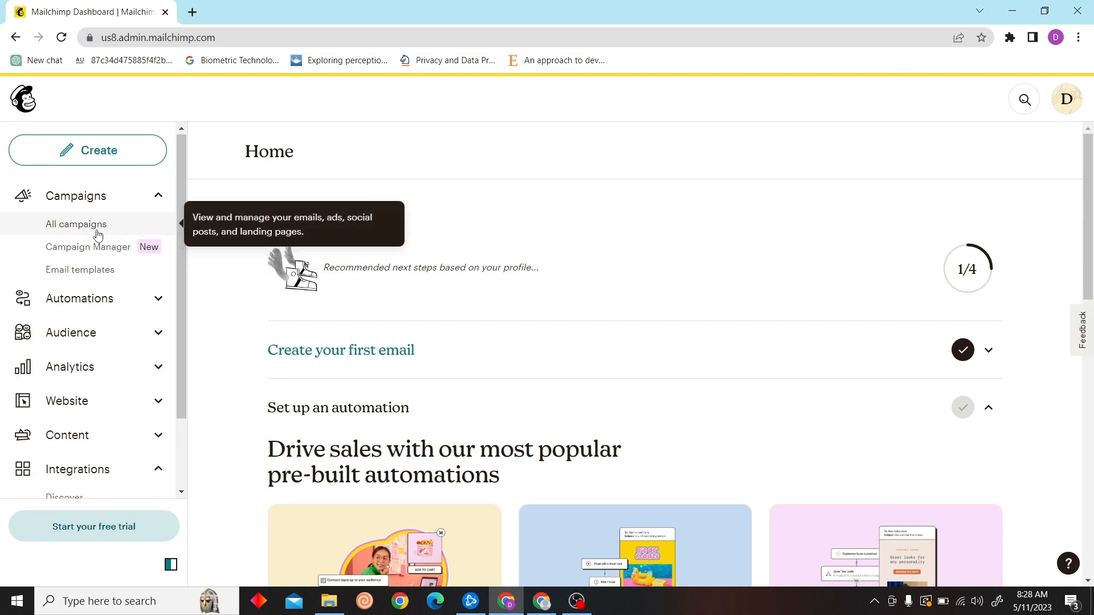
- Open Email templates and expand the actions dropdown for the 'html' template
left_click(80, 270)
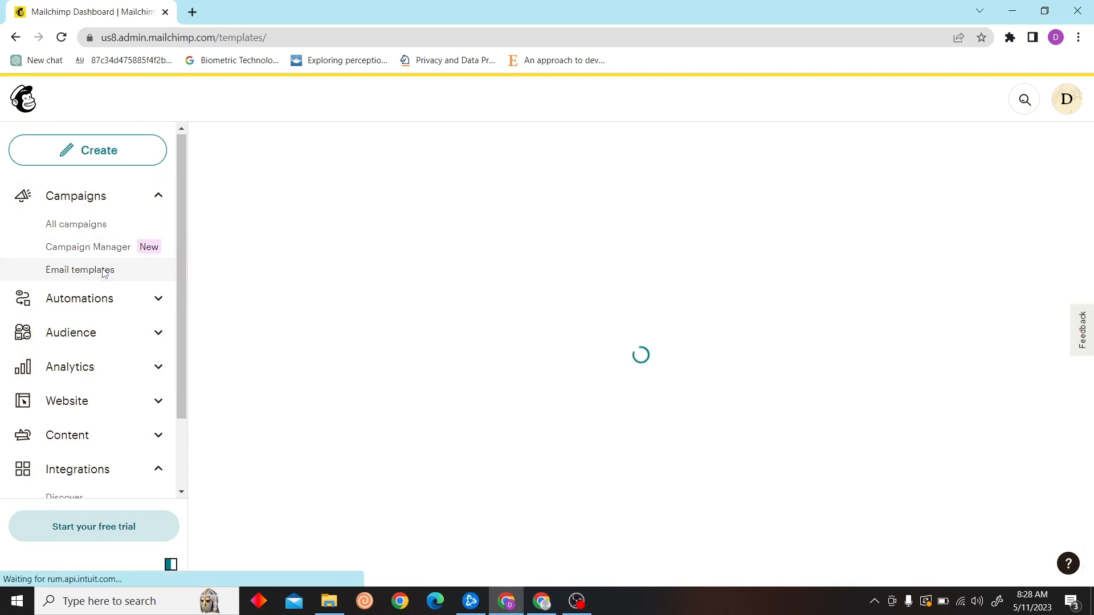
mouse_move(231, 328)
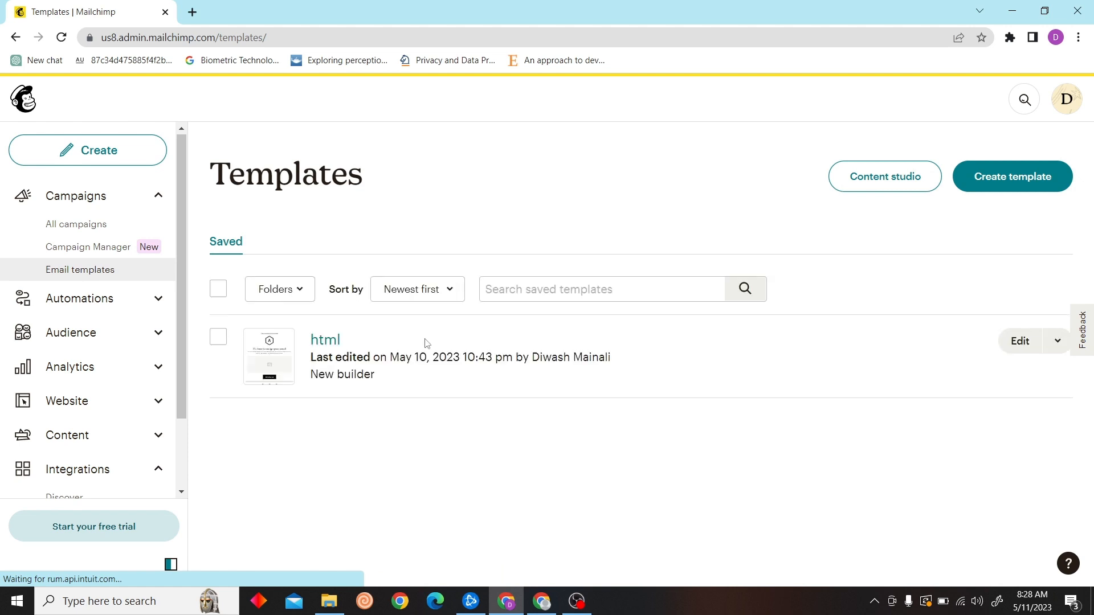
left_click(1057, 341)
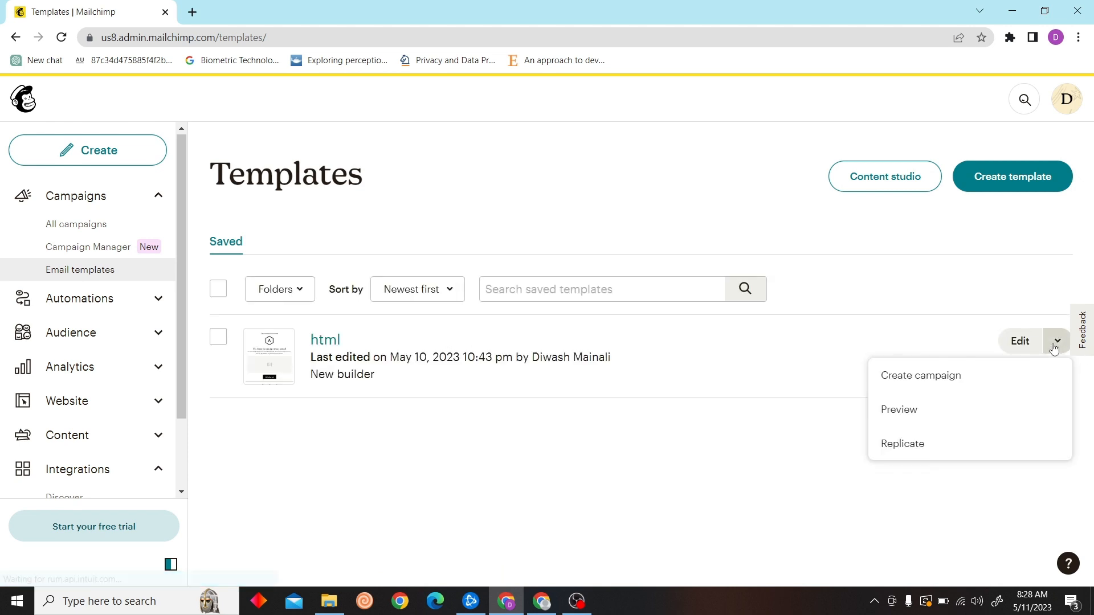